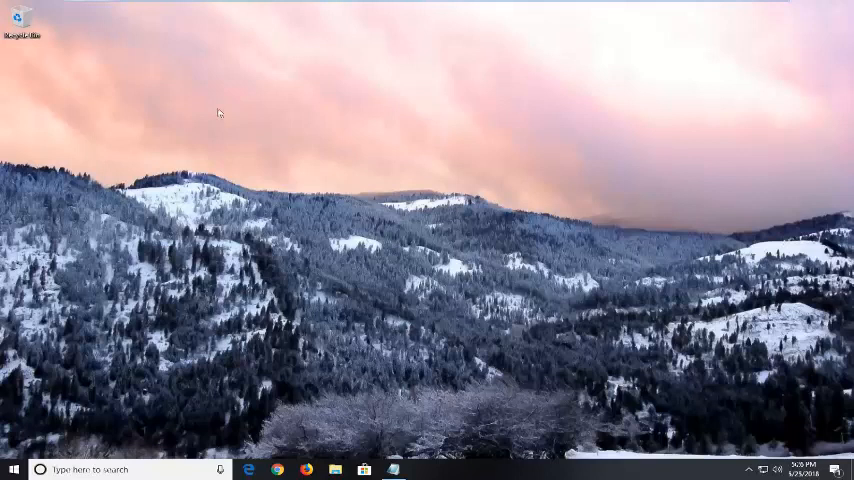
mouse_move(236, 111)
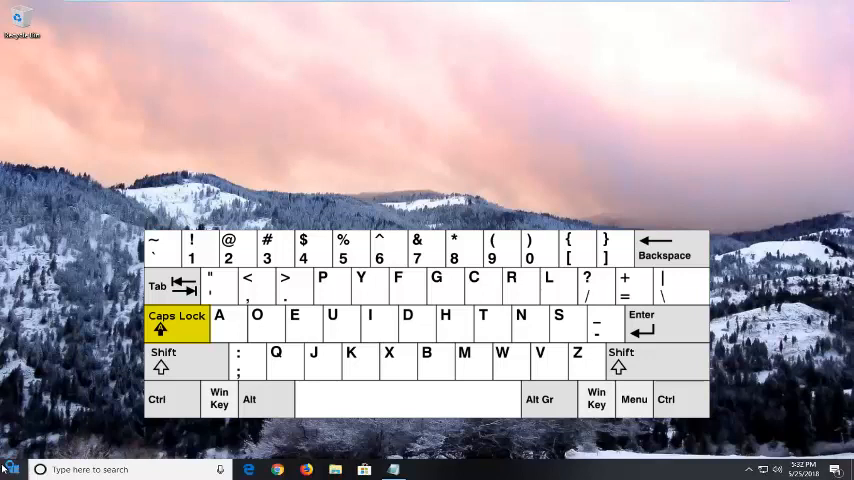
Open the Start menu from the taskbar
click(14, 469)
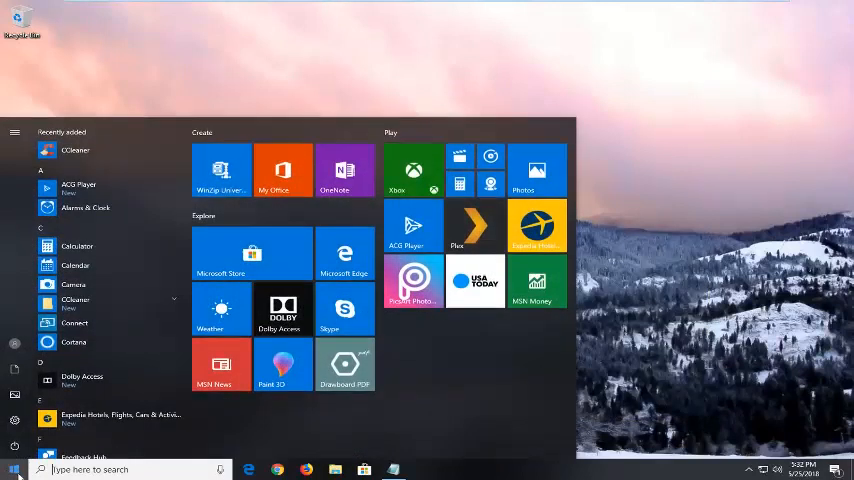
Search 'language' from Start to reach the Region & language settings page
text(language)
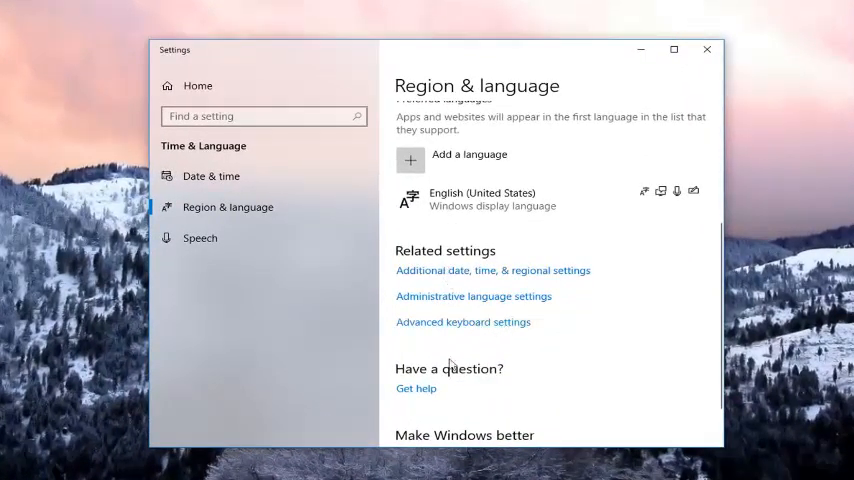
Open Advanced keyboard settings from Related settings and review its options
click(462, 321)
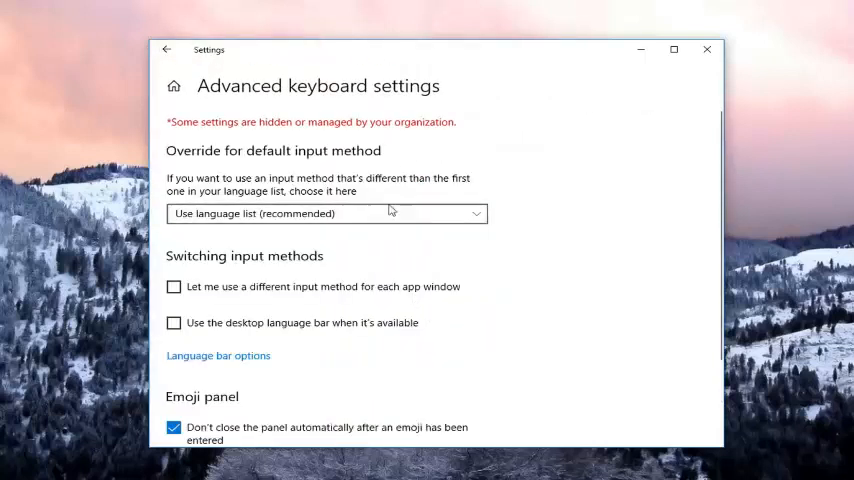
scroll(down, 3)
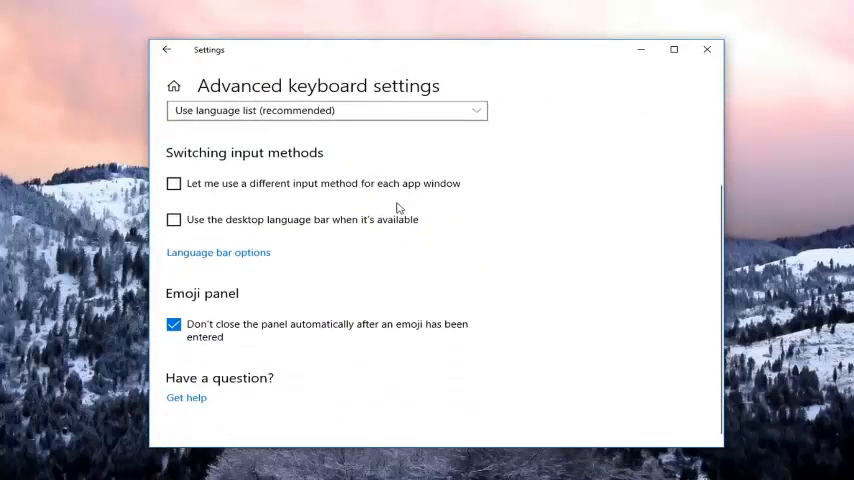
scroll(up, 3)
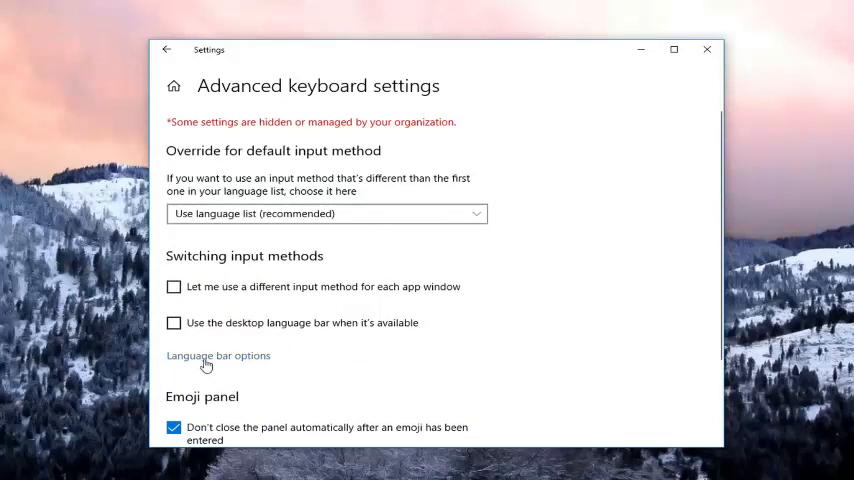
In Language bar options, choose 'Press the SHIFT key' to turn off Caps Lock
click(218, 355)
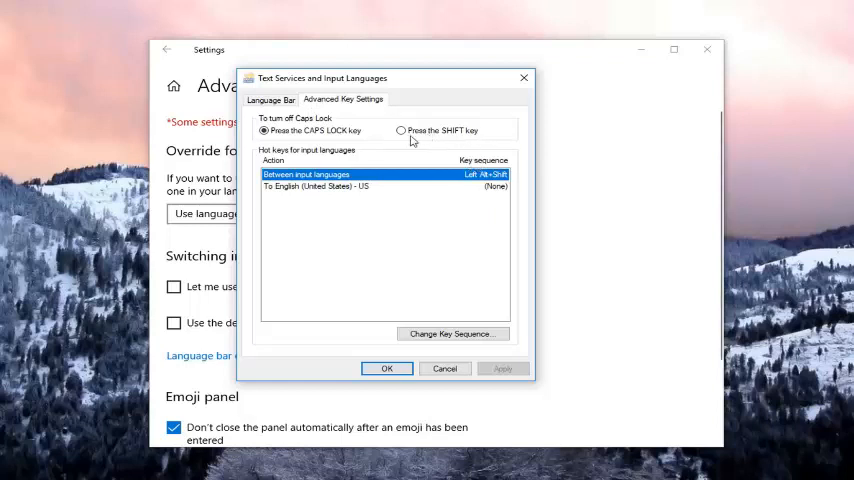
click(401, 130)
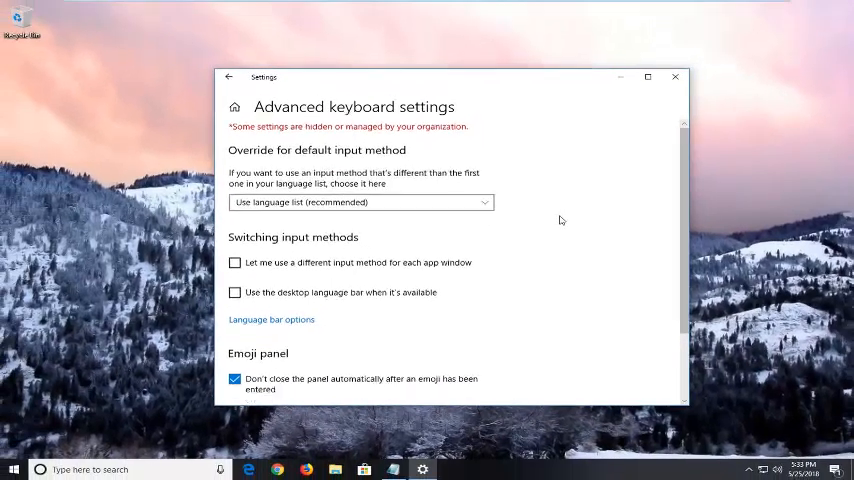
Close the Settings window to return to the desktop
click(675, 77)
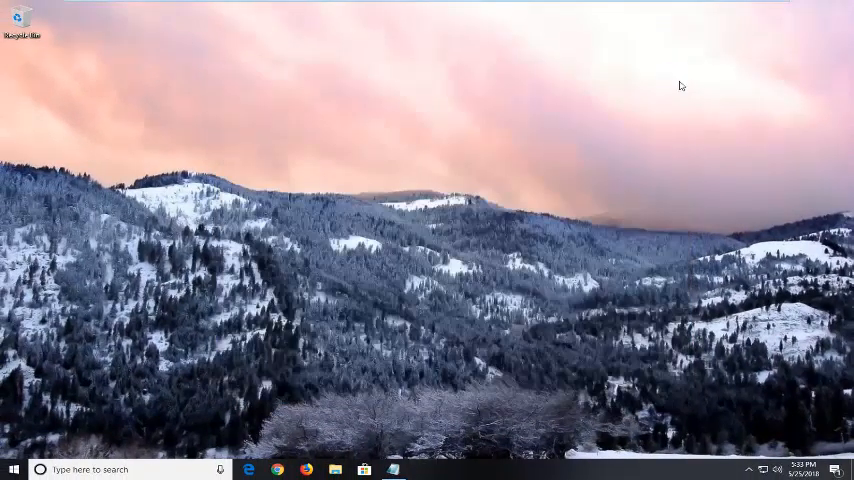